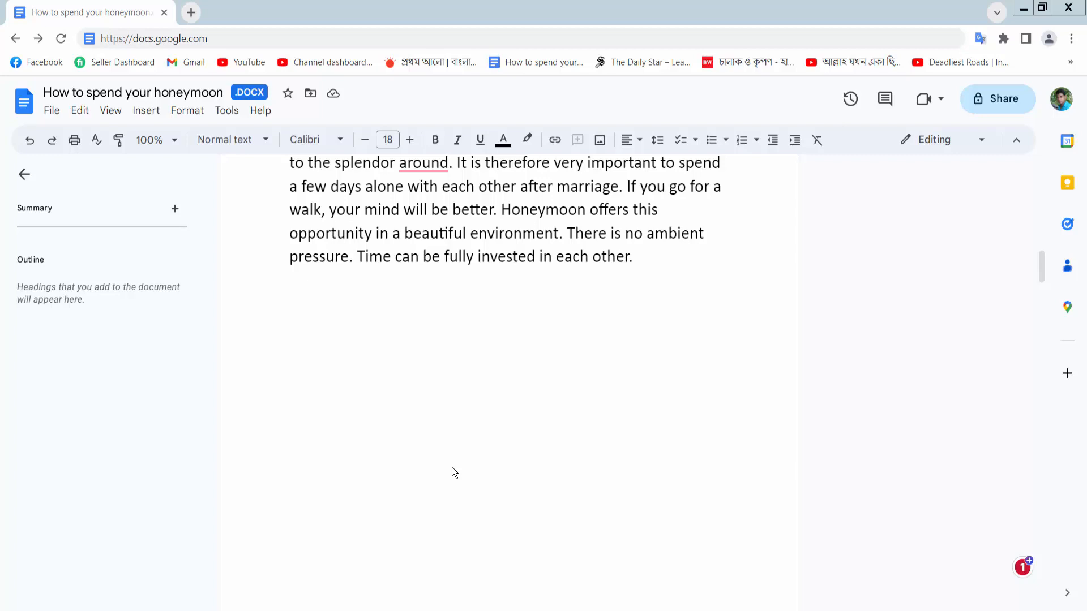
mouse_move(452, 465)
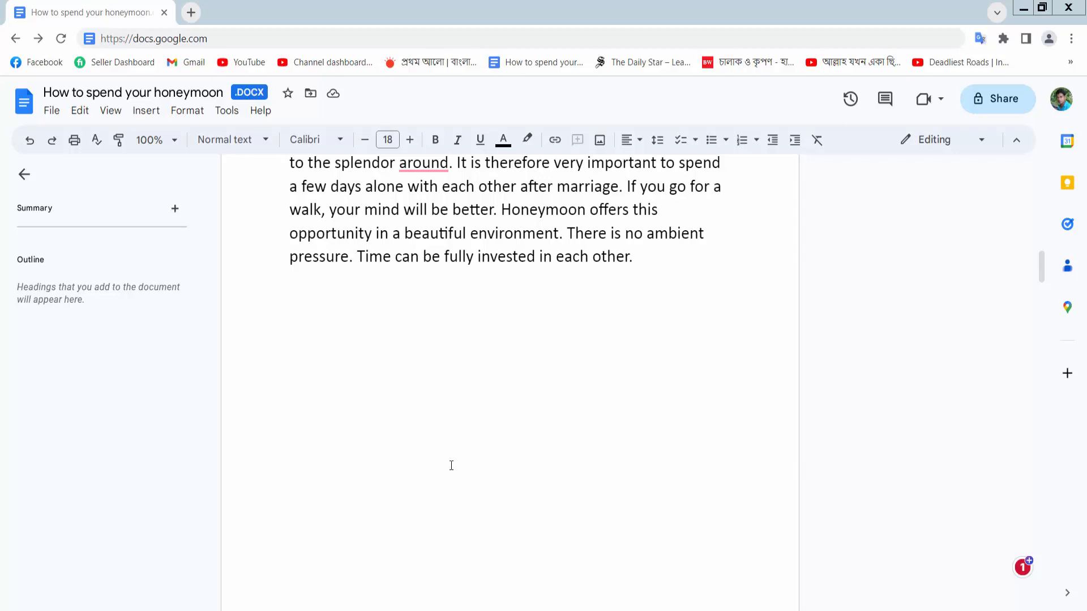
Step: Insert a four-column, three-row table below the essay's closing paragraph via Insert > Table
left_click(154, 39)
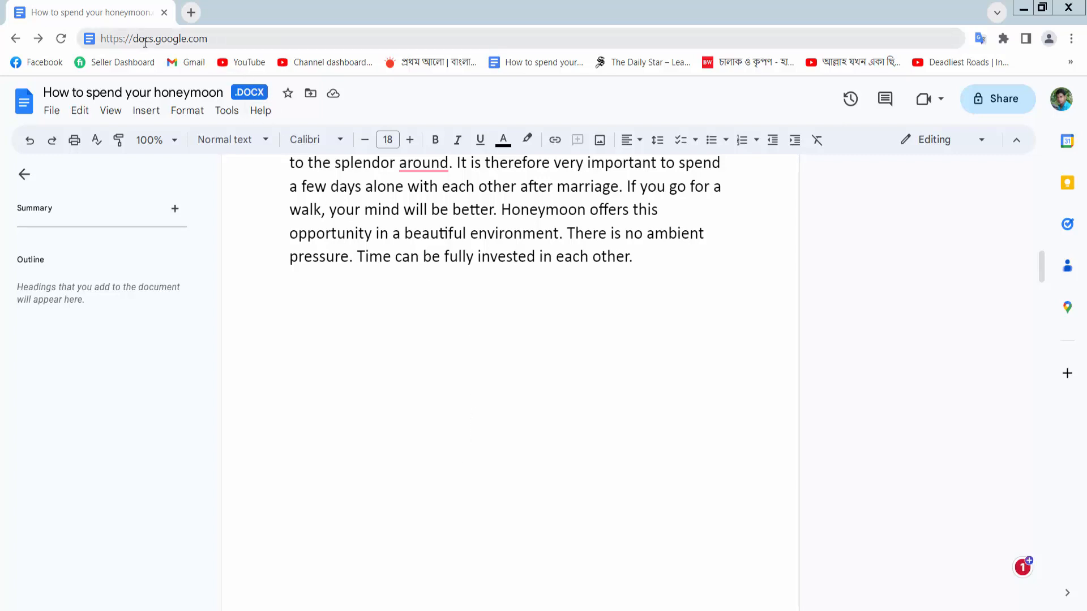
mouse_move(435, 326)
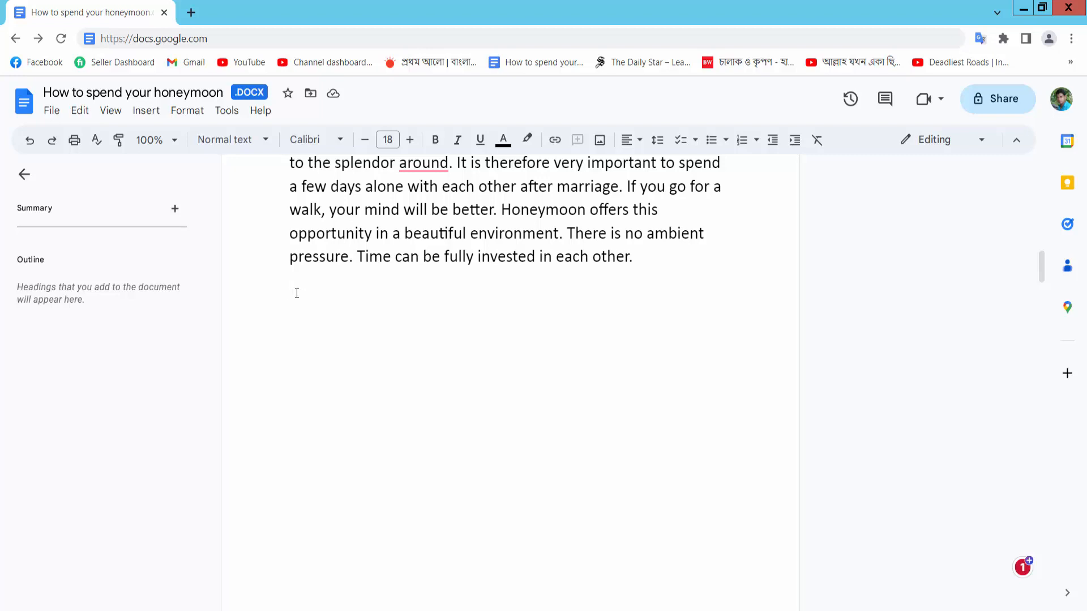
mouse_move(146, 110)
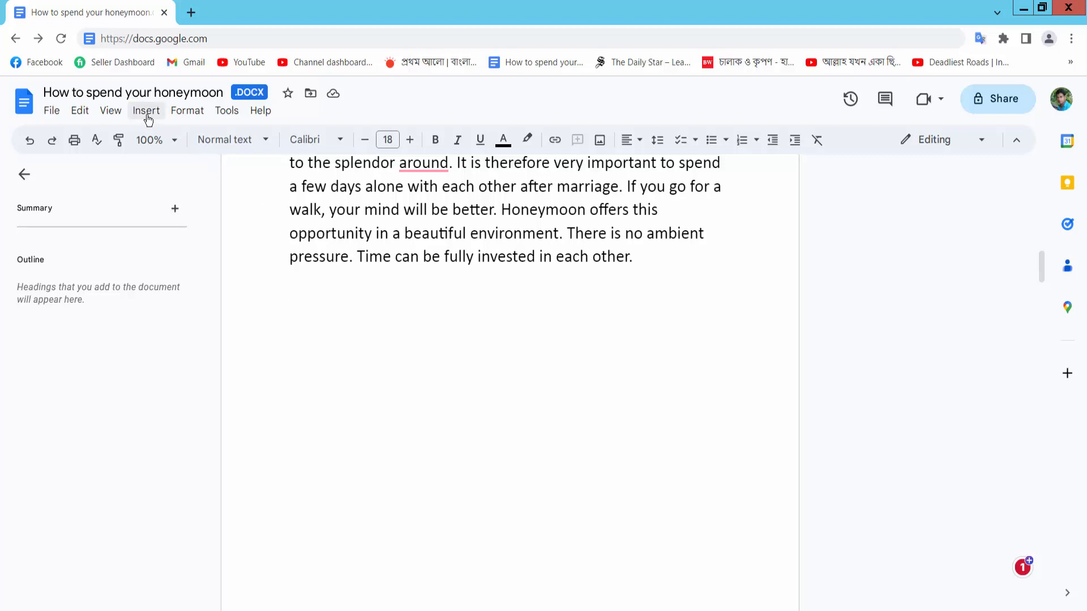
left_click(146, 110)
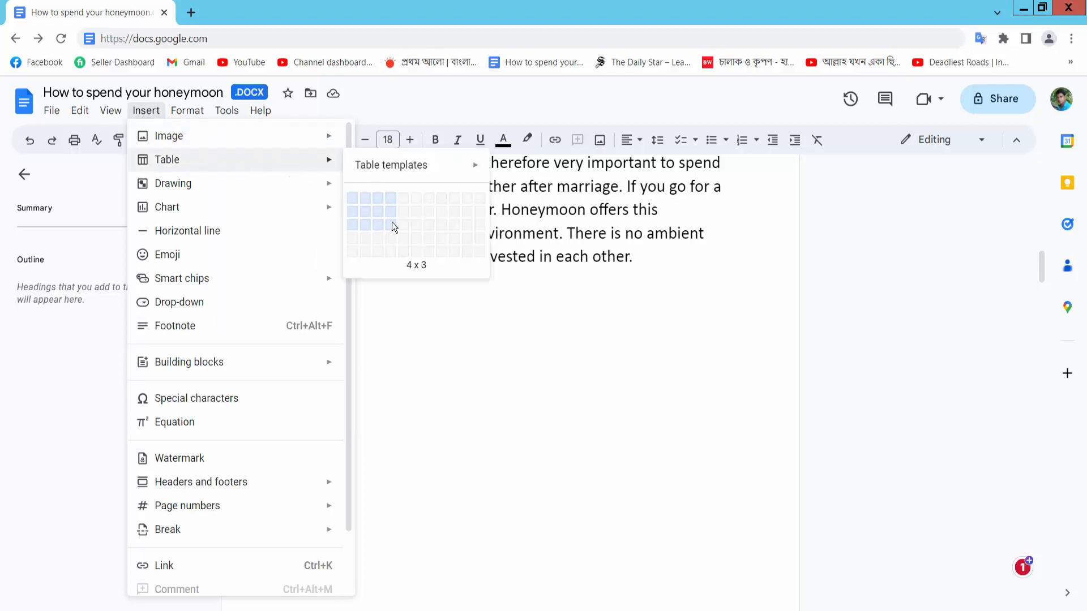
left_click(389, 224)
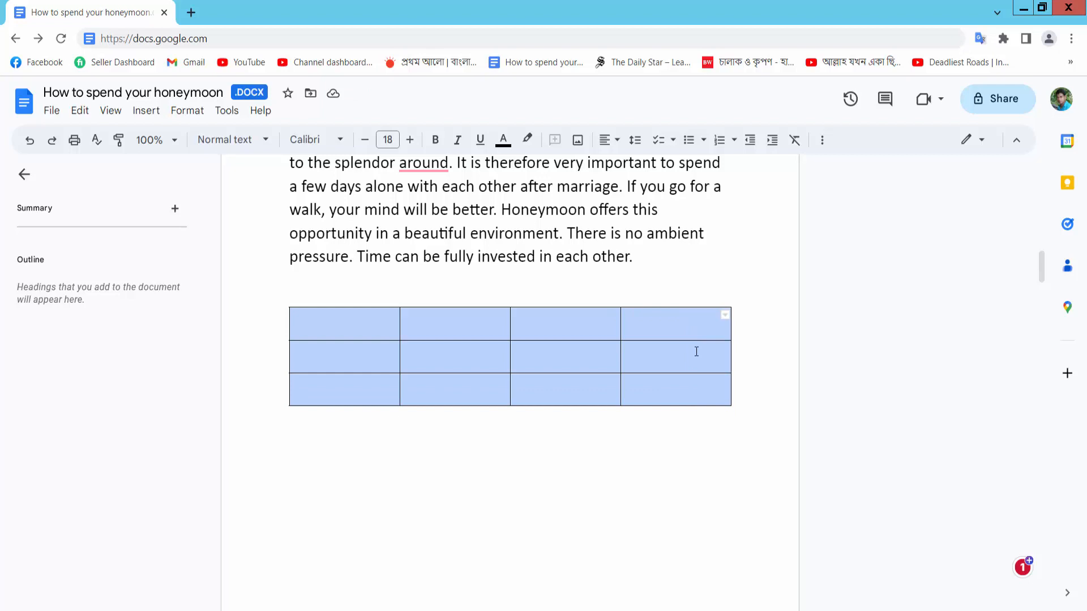
mouse_move(822, 140)
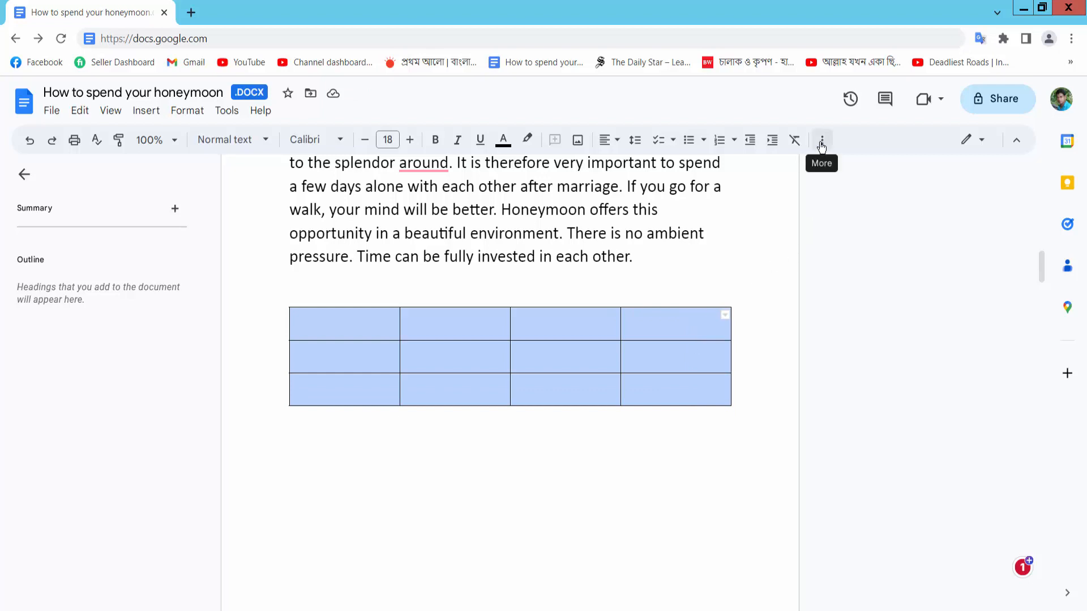
Step: Thicken the table borders and colour them blue, then reselect the whole table
left_click(822, 139)
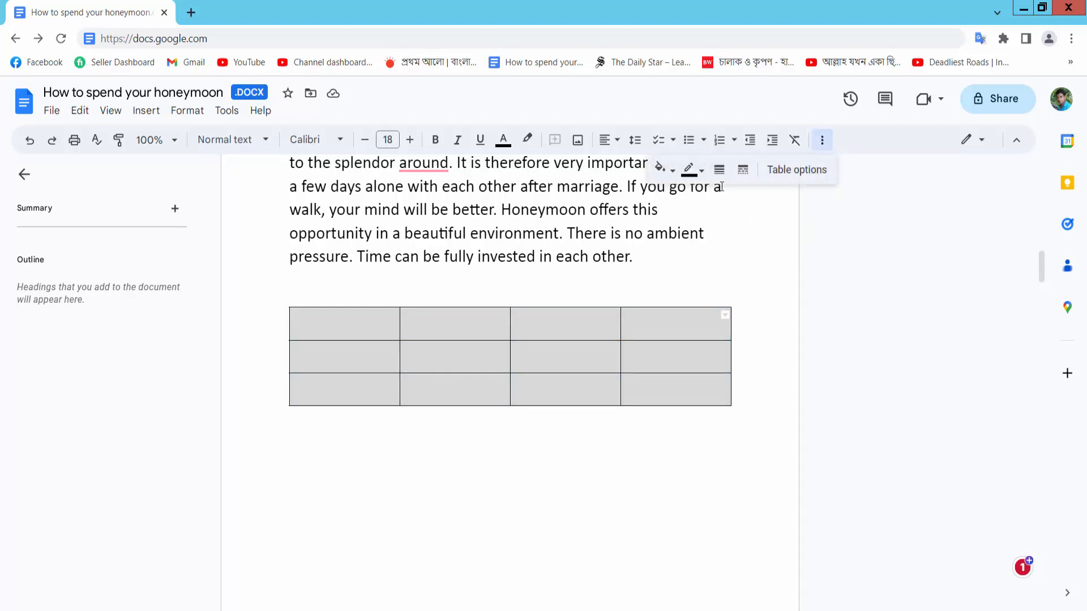
left_click(719, 169)
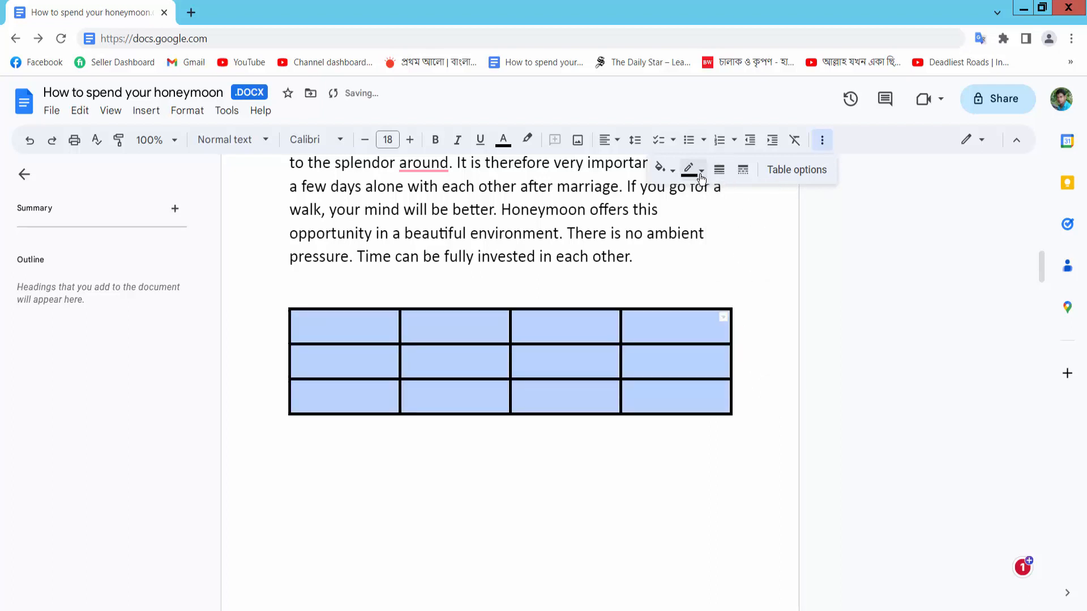
left_click(701, 170)
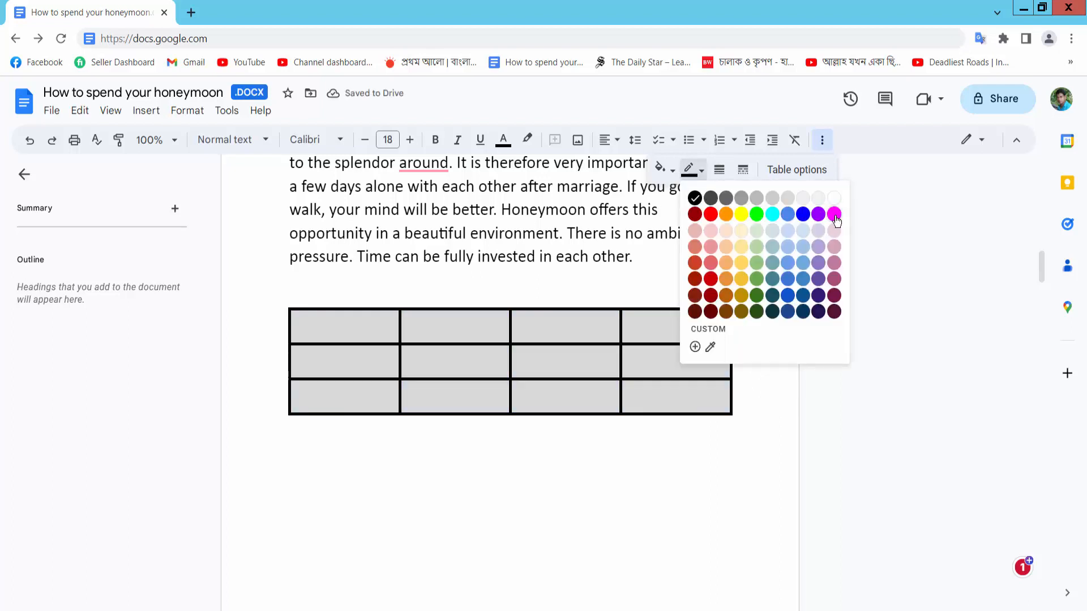
left_click(832, 214)
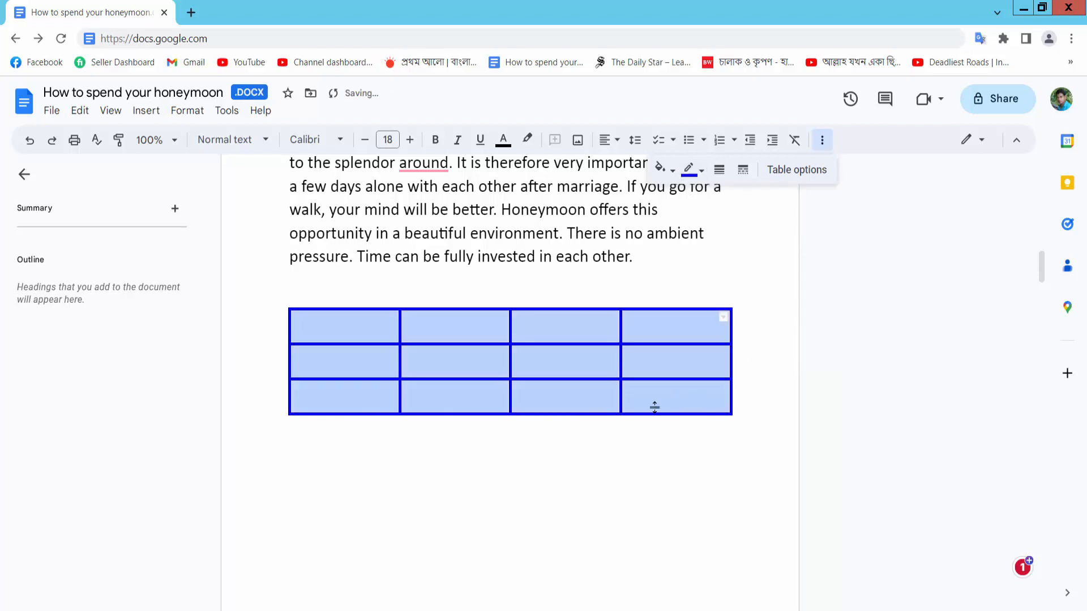
left_click(562, 359)
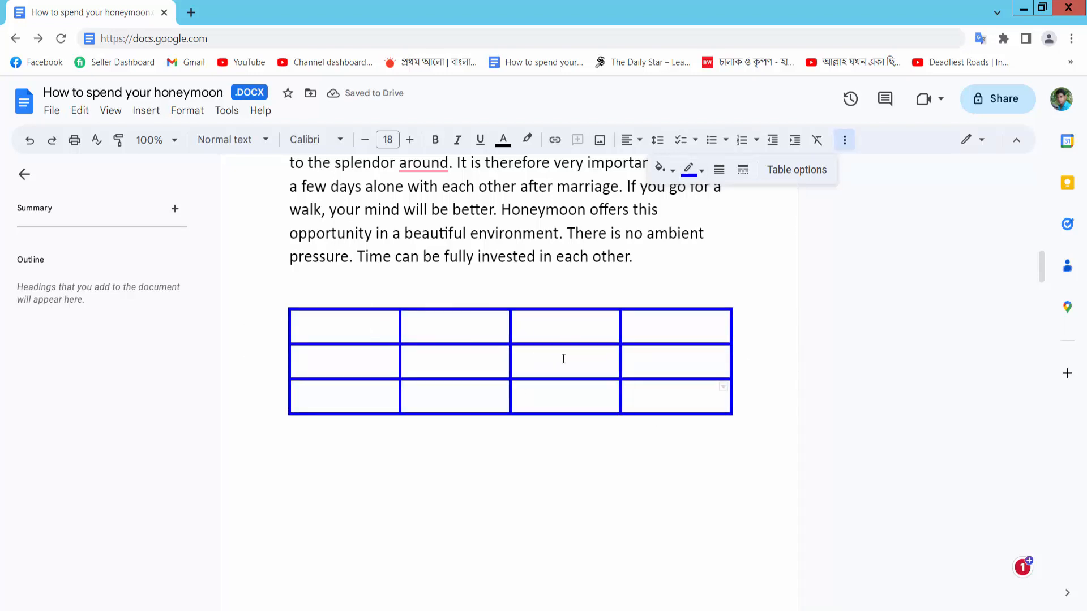
left_click(312, 326)
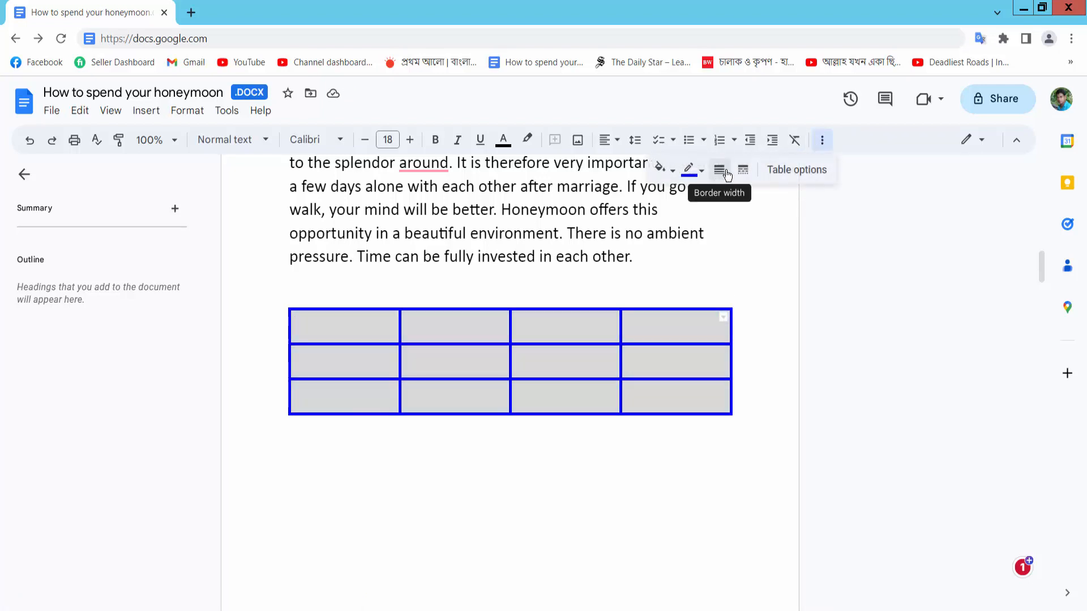
Step: Set the table borders to 4.5pt width in bright green
left_click(719, 168)
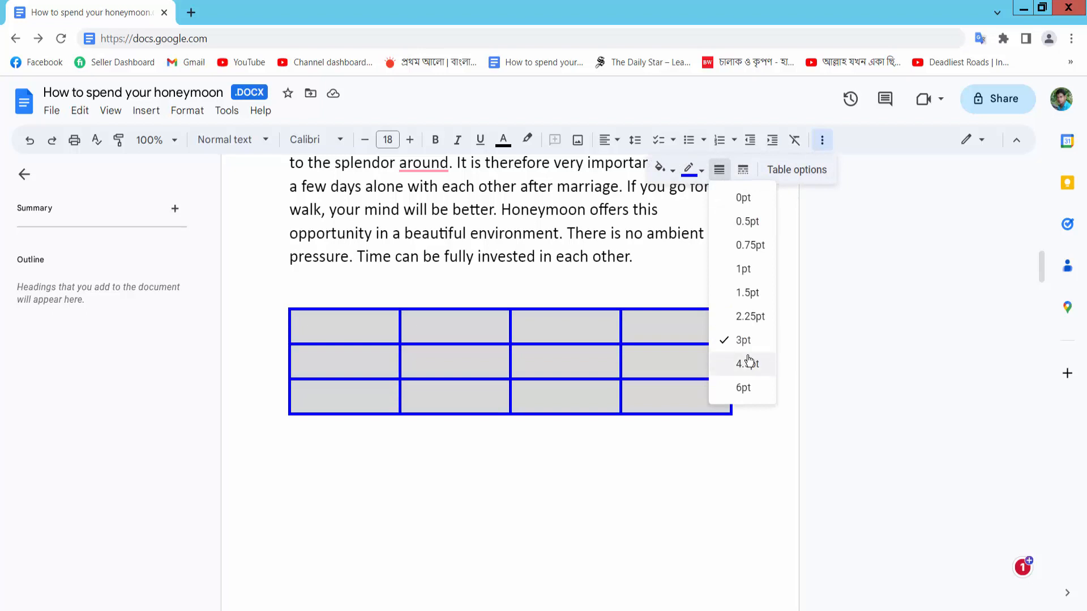
left_click(745, 364)
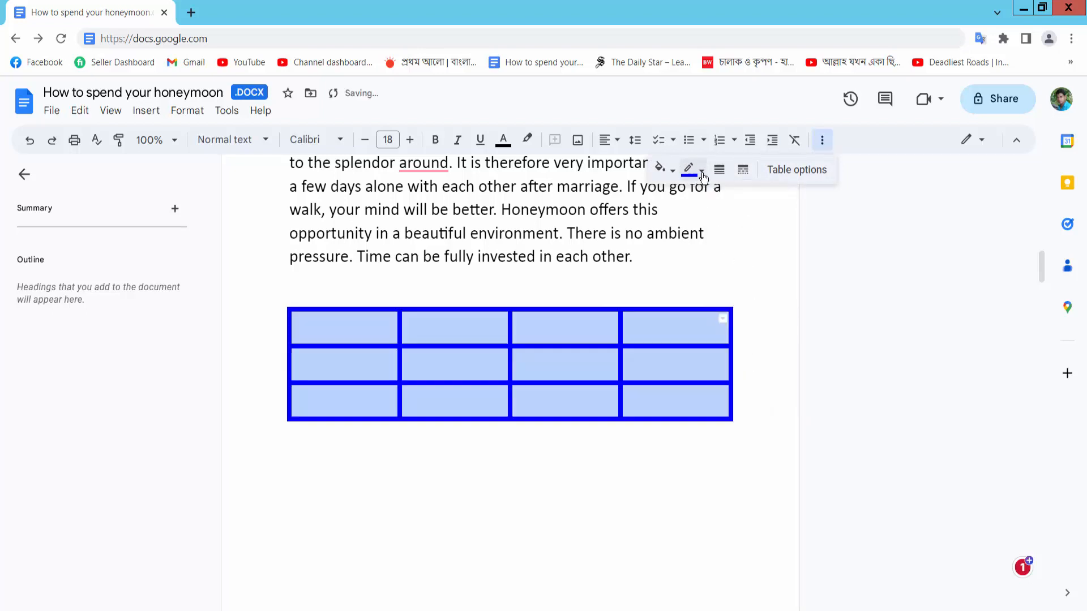
left_click(689, 169)
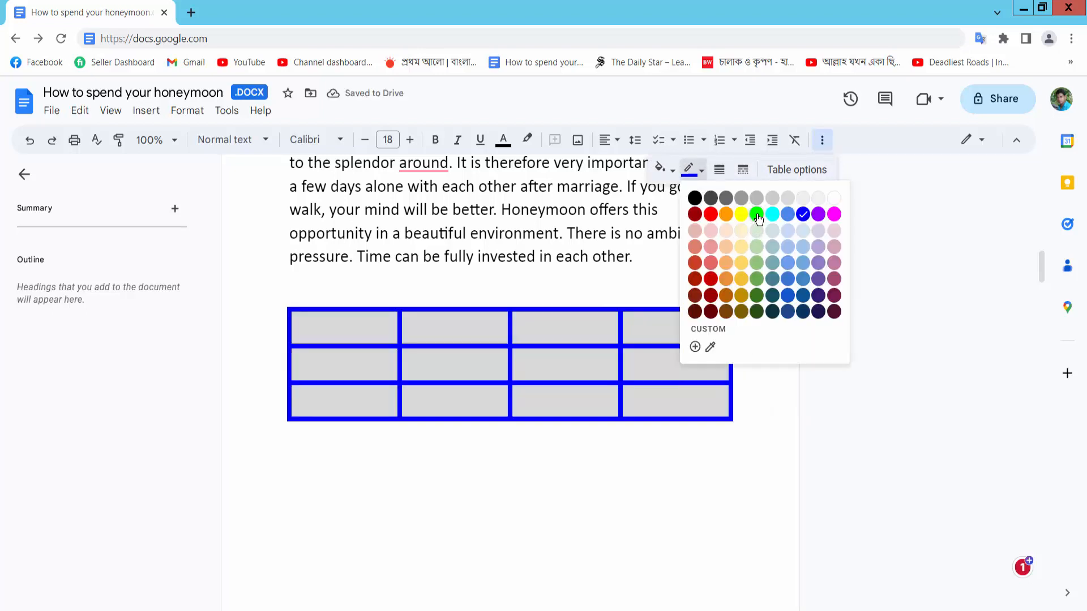
left_click(756, 214)
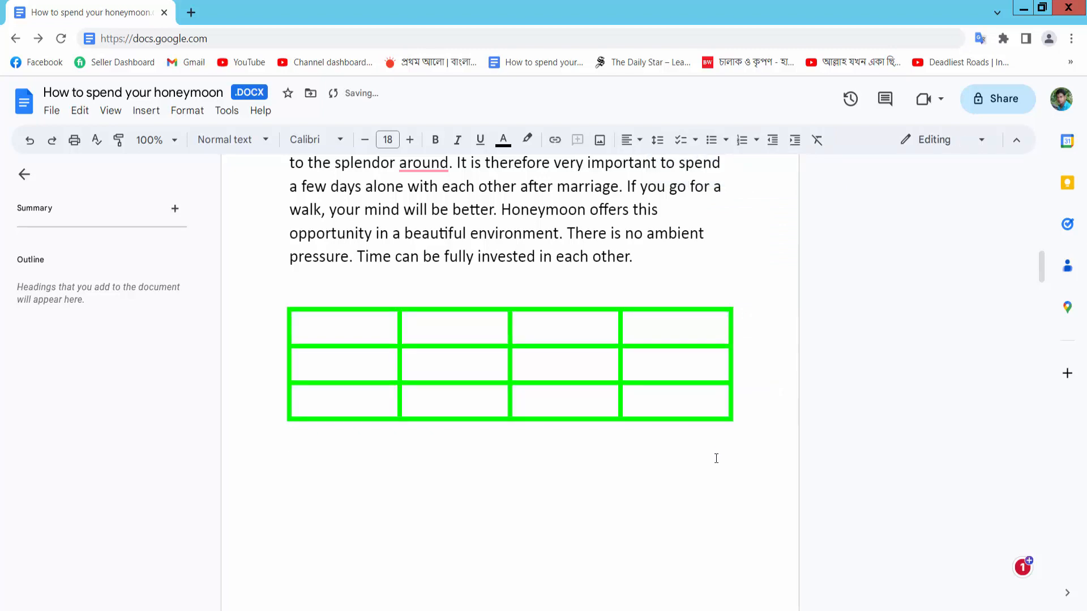
Step: Fill table cells with short entries 'sdf', 'fds', 'ss' and 'd'
left_click(343, 329)
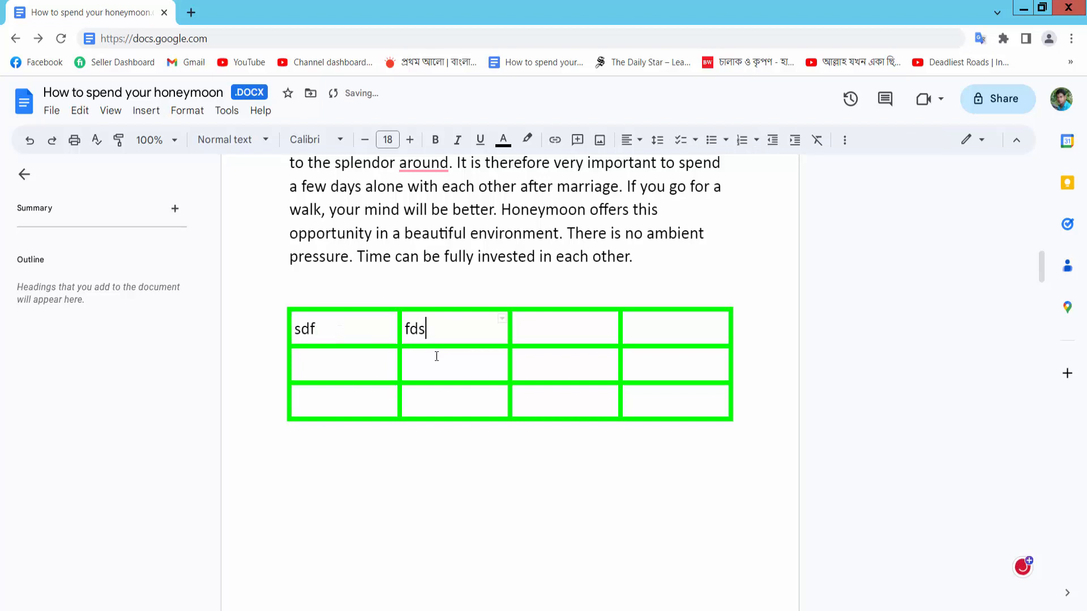
type("ss")
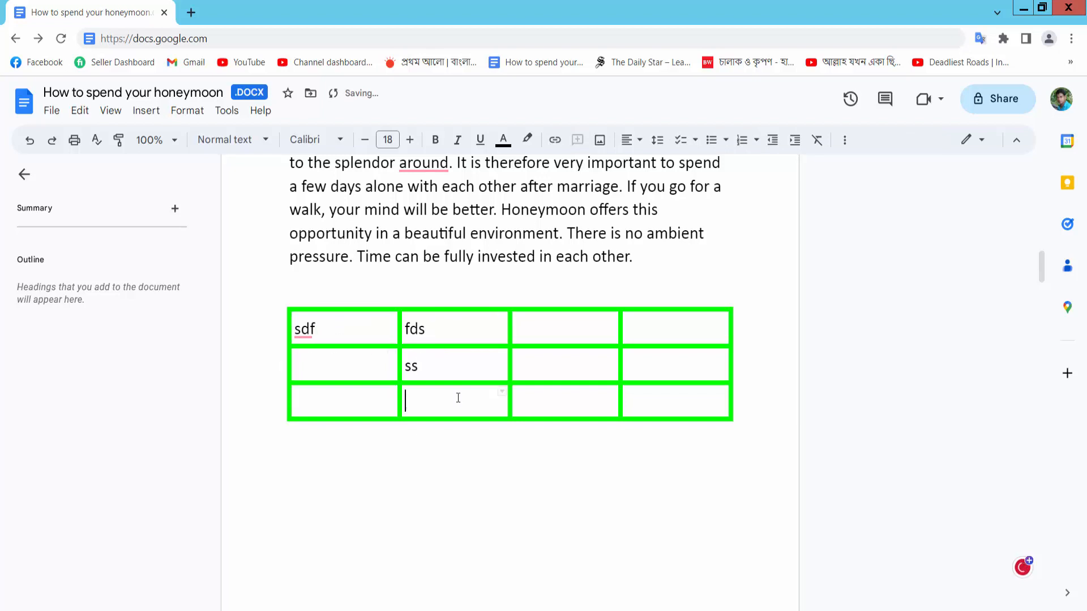
type("d")
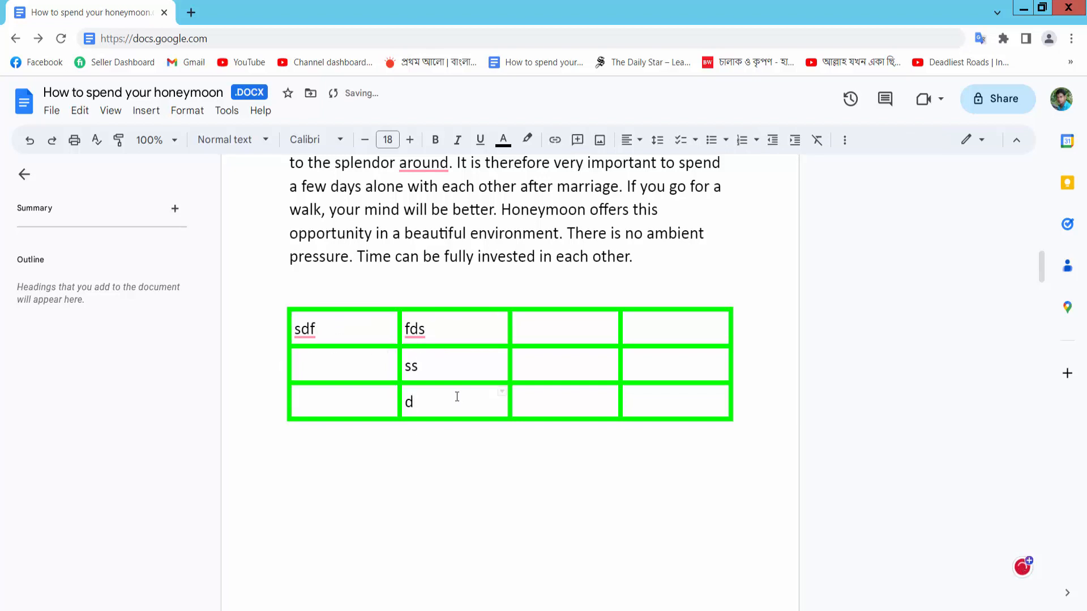